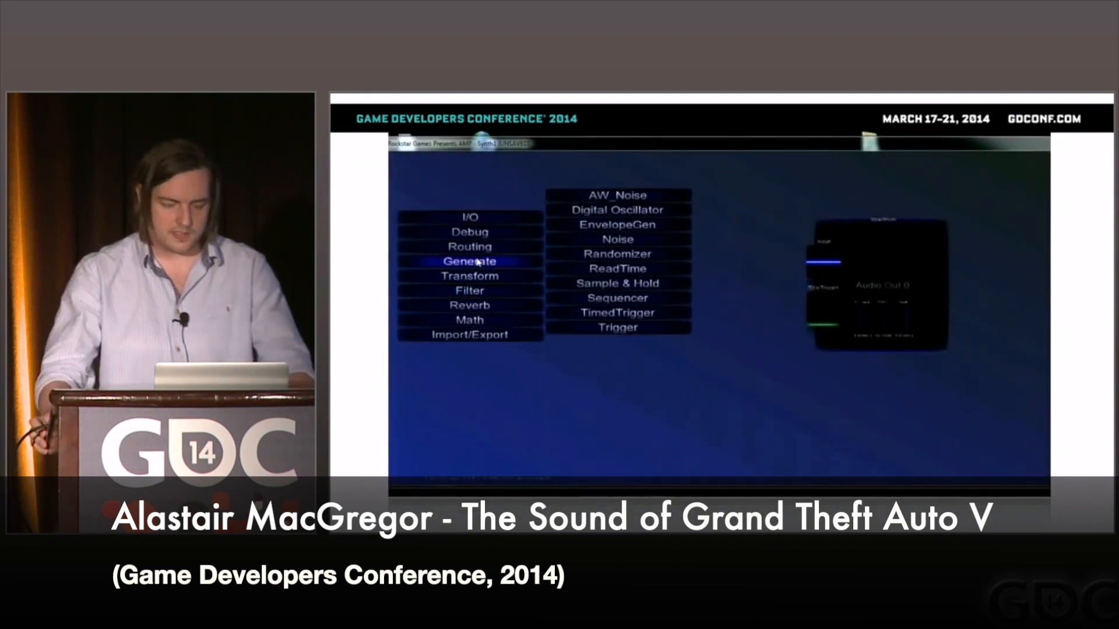
# - Switch from the GDC talk to the Two Dots Pure Data blog post at 'Coding an instrument'
pyautogui.click(616, 239)
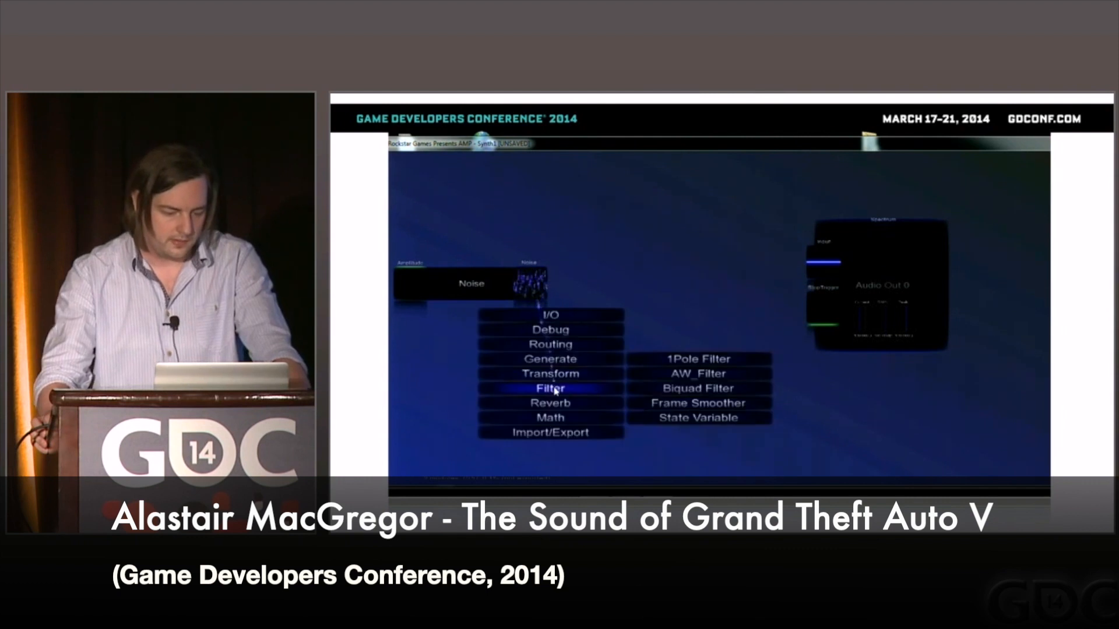
pyautogui.click(697, 387)
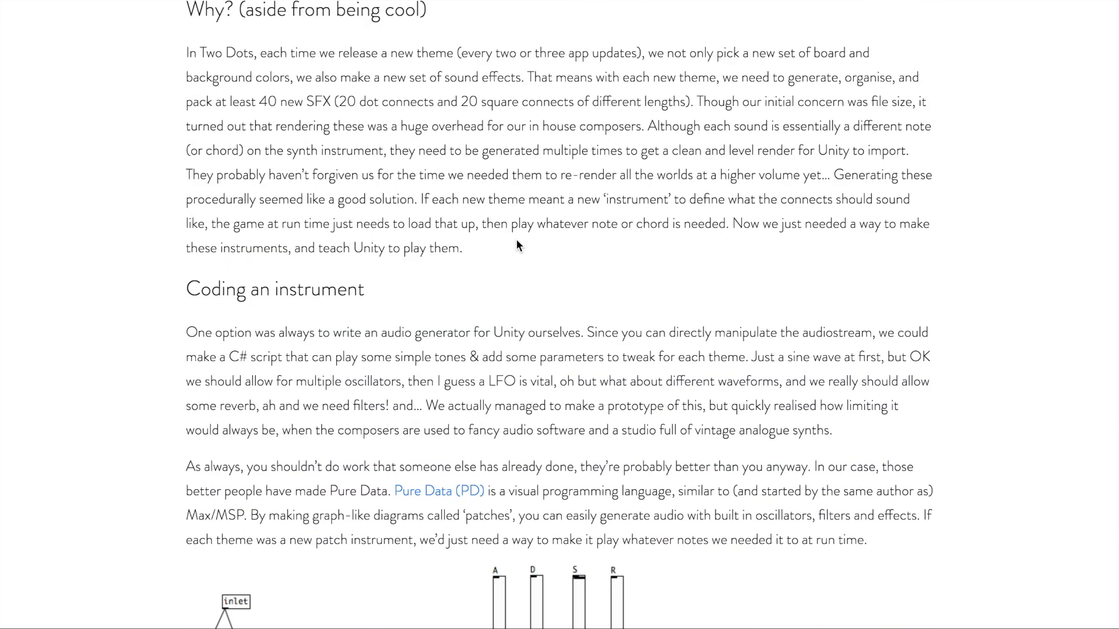
# - Scroll past the Pure Data patch toward the UnityOSC OSCHandler.cs source on GitHub
pyautogui.scroll(-3)
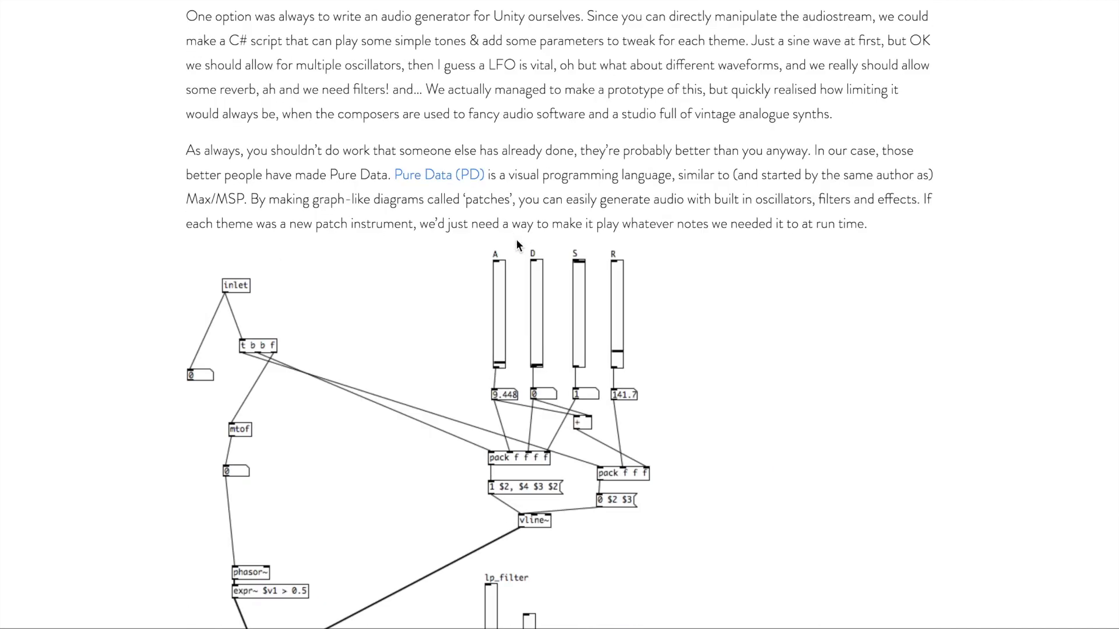
pyautogui.scroll(-3)
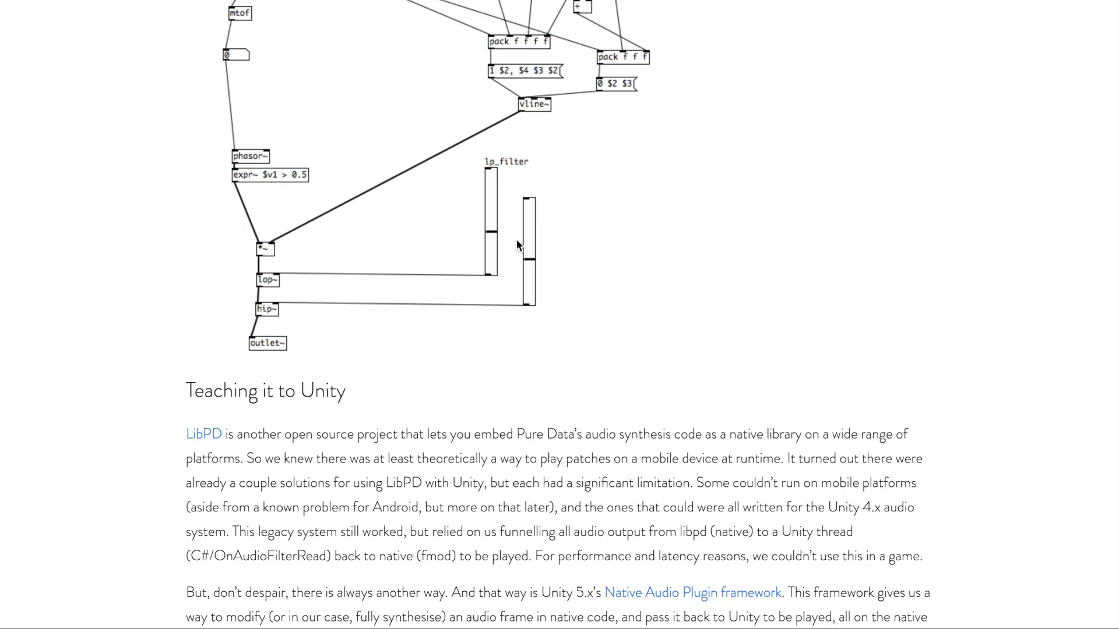
pyautogui.scroll(-3)
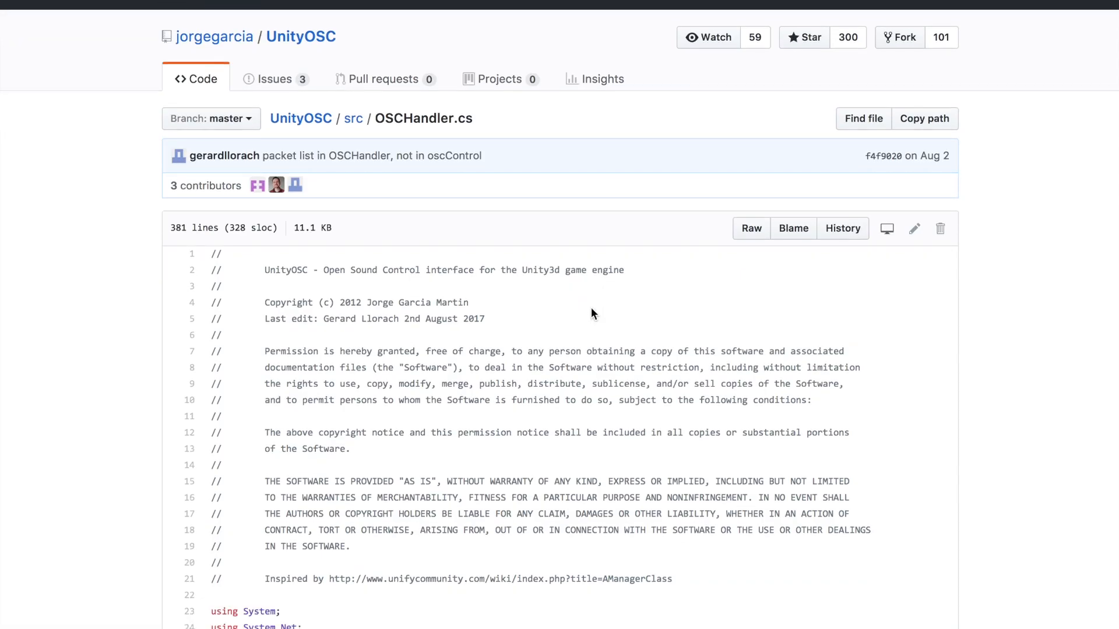
pyautogui.scroll(-3)
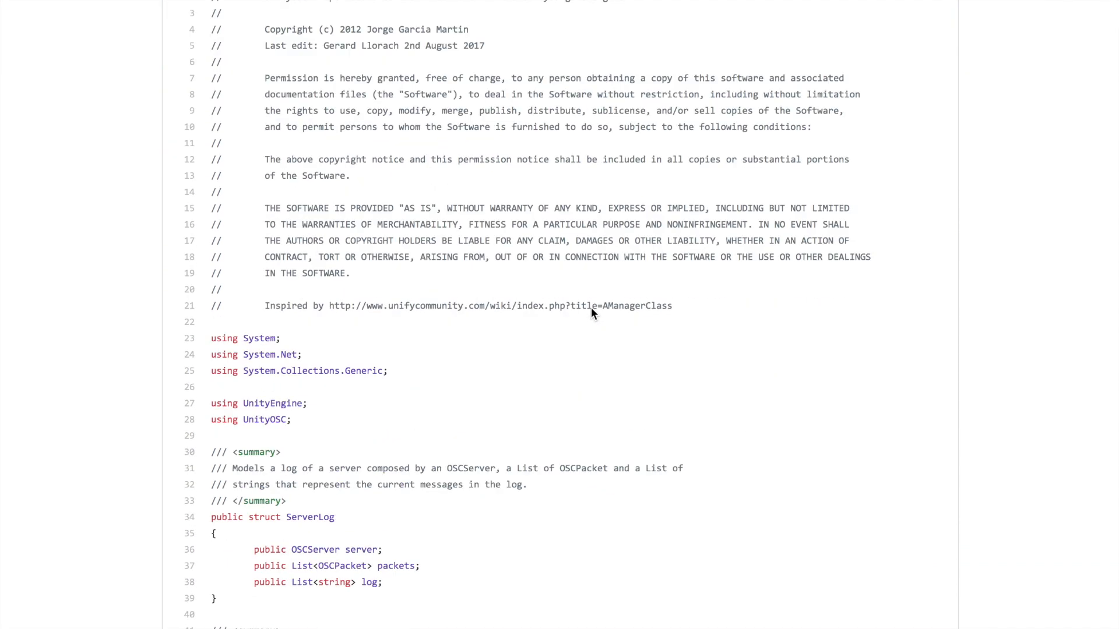
pyautogui.scroll(-3)
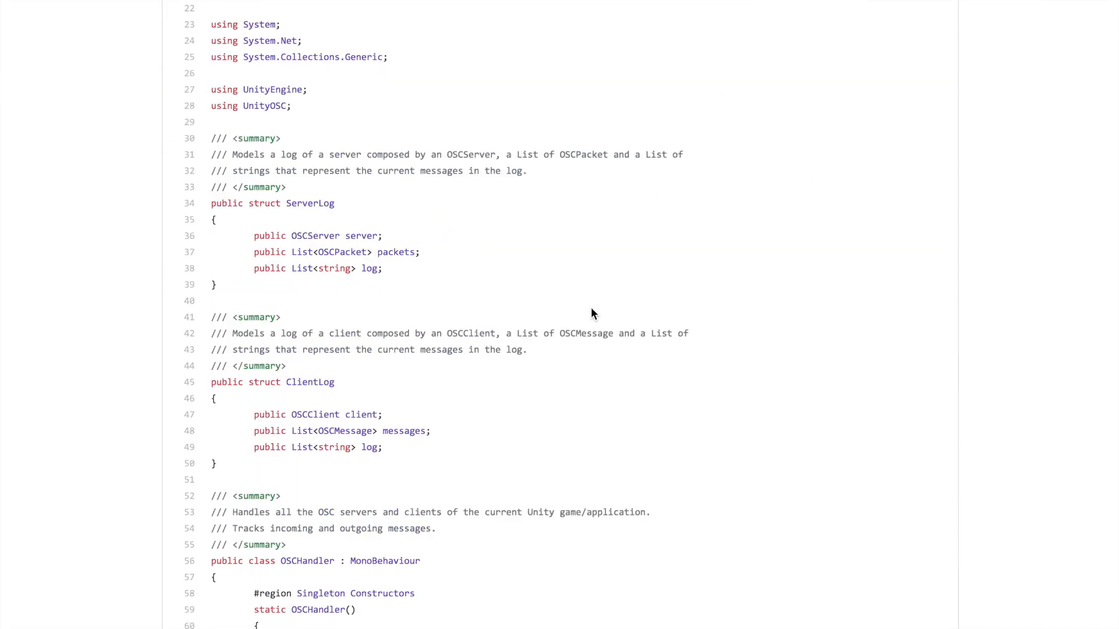
pyautogui.scroll(-3)
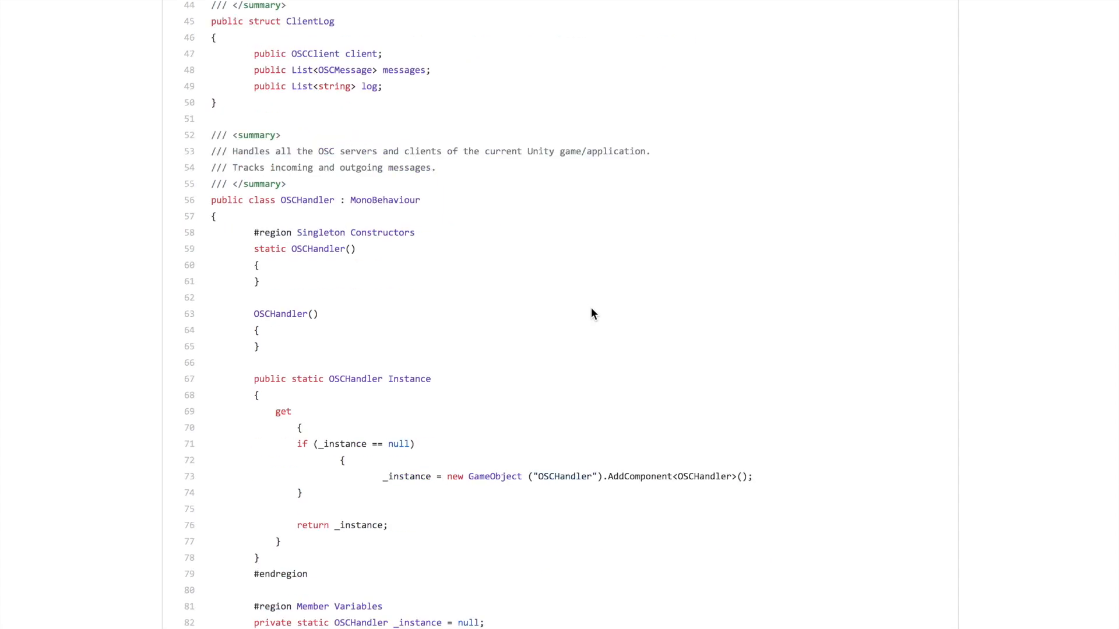